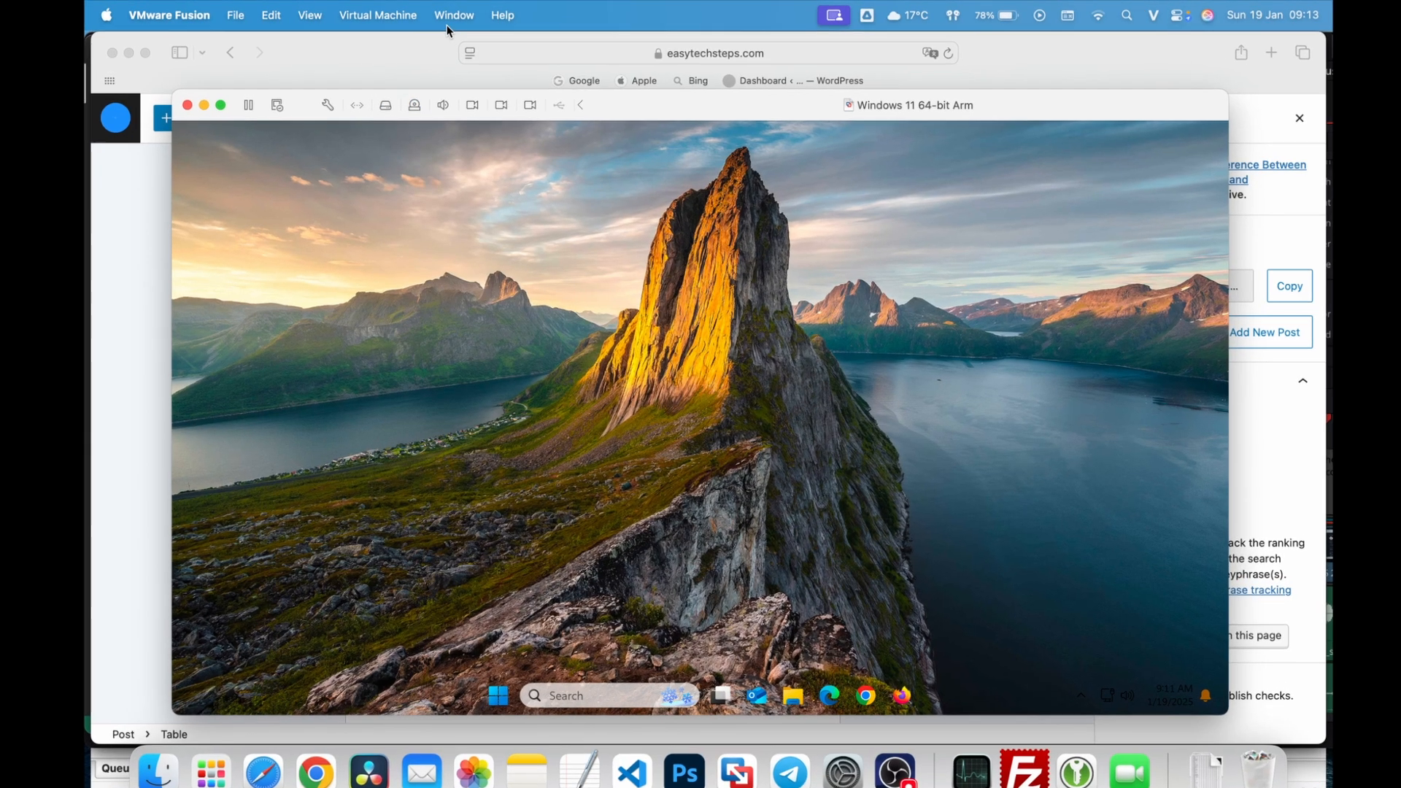
From the Virtual Machine Library, show the Windows 11 64-bit Arm VM in Finder.
left_click(454, 15)
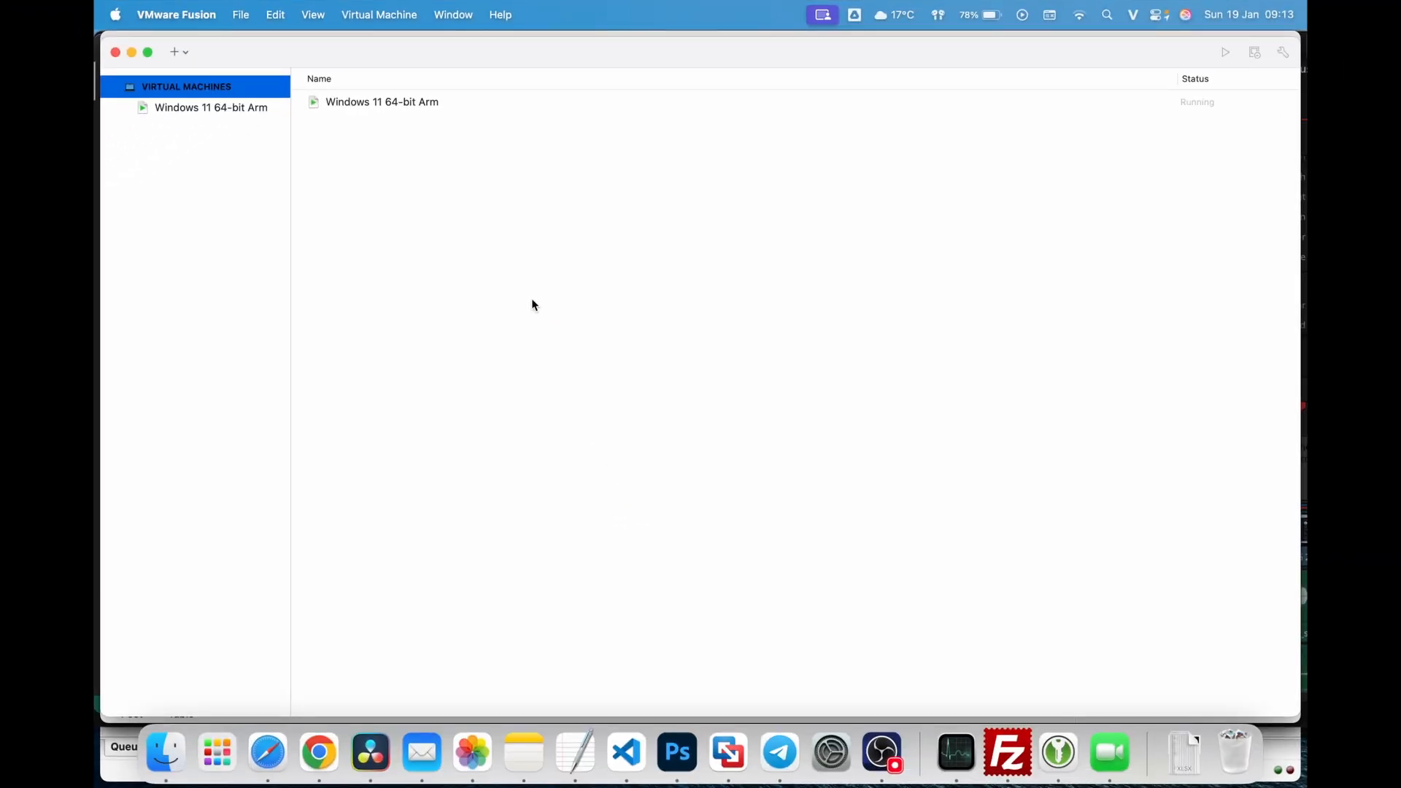
mouse_move(374, 128)
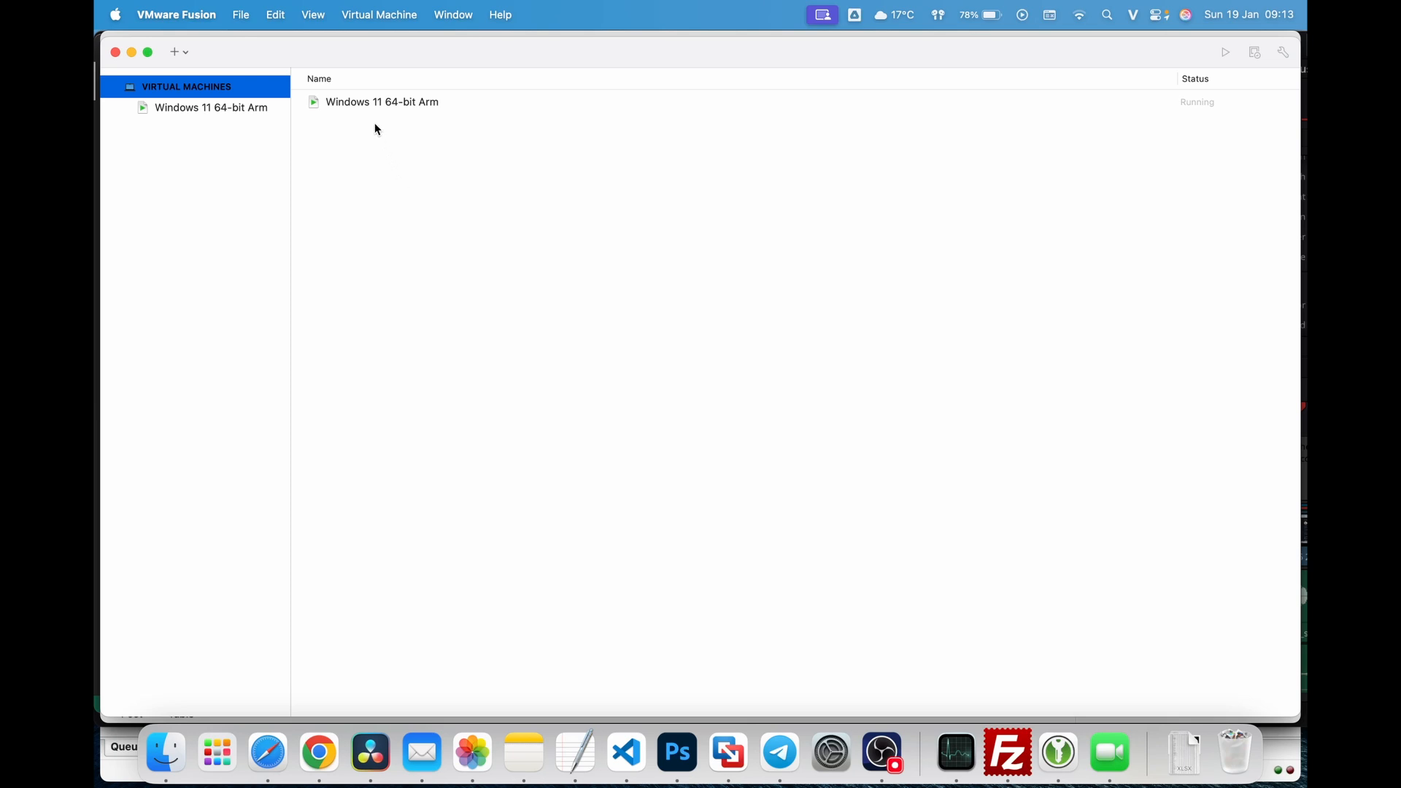
left_click(381, 101)
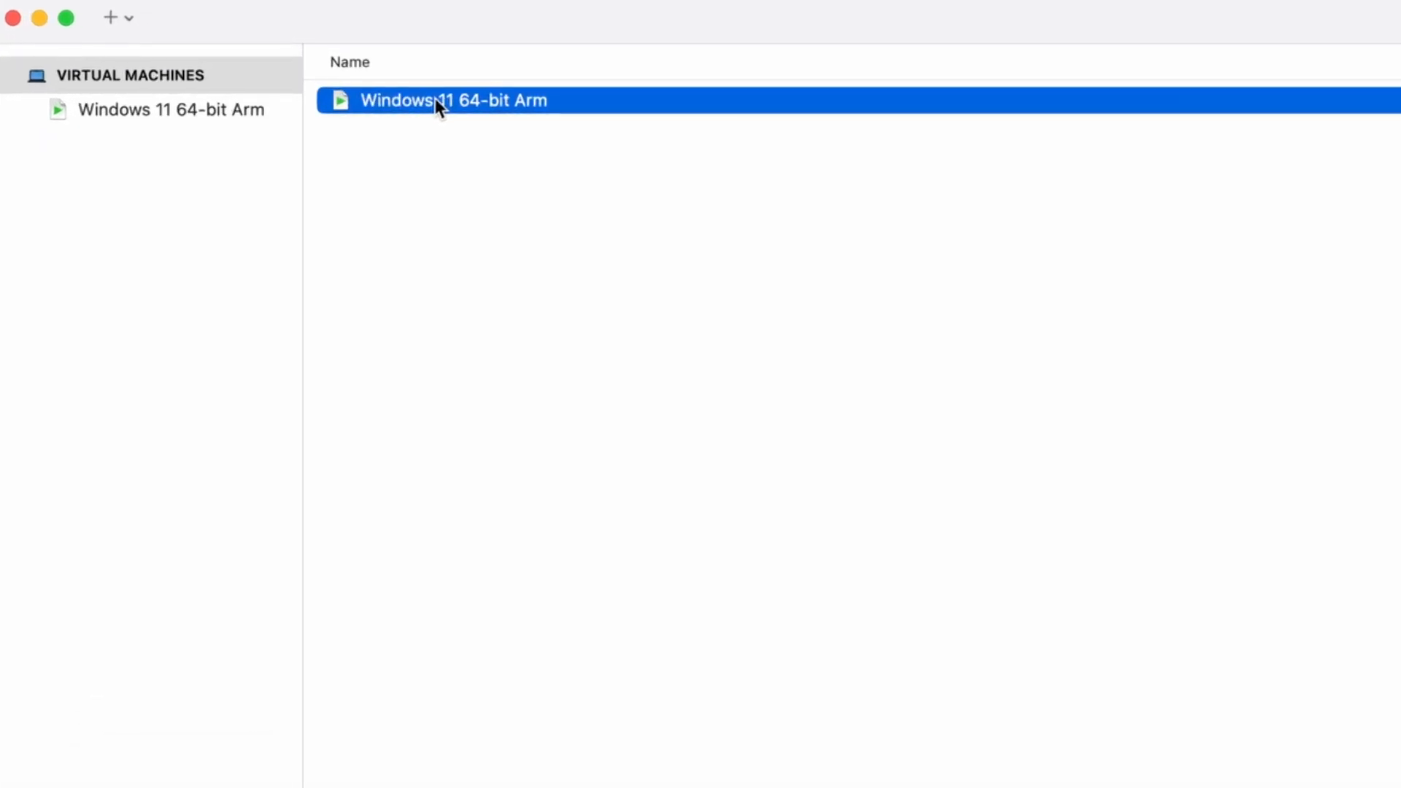
right_click(437, 100)
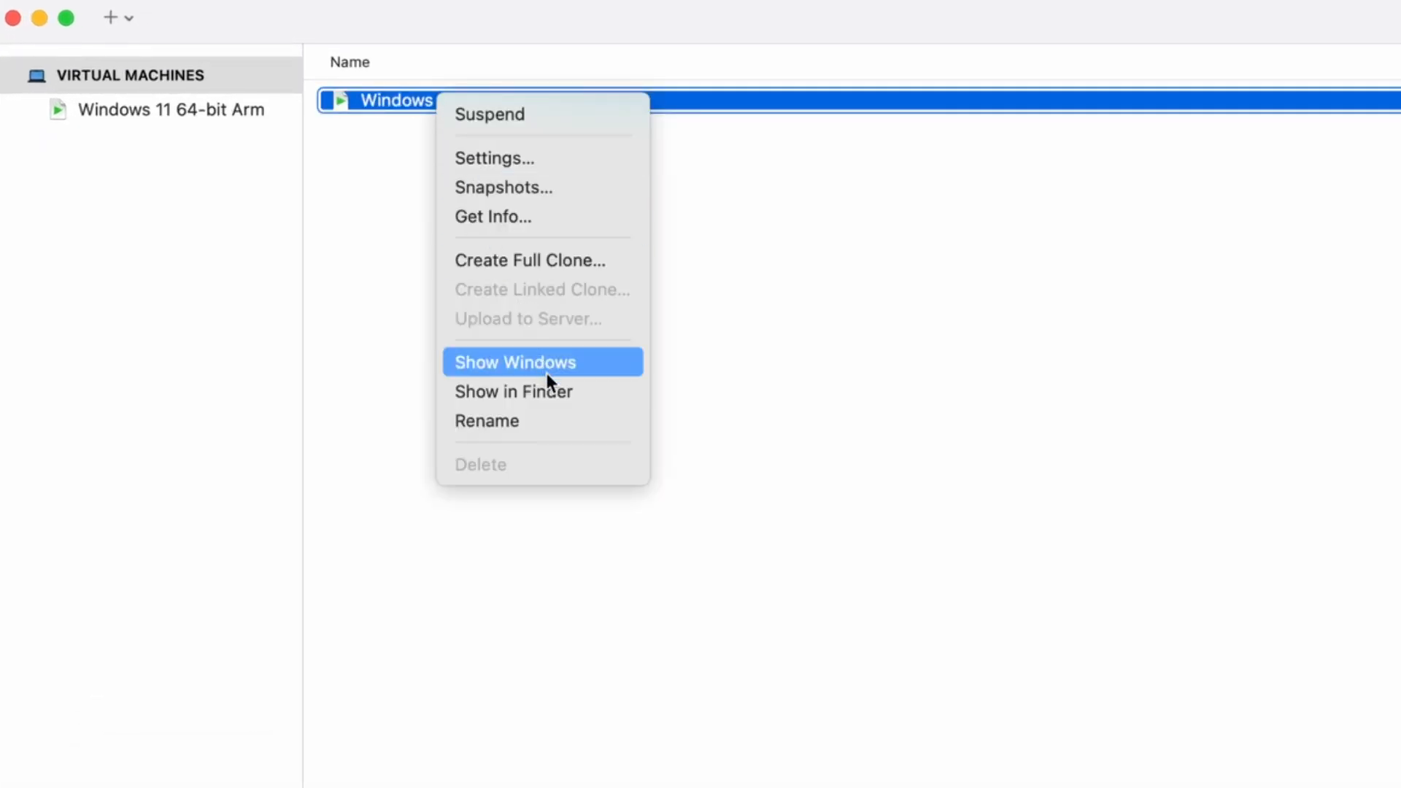
left_click(512, 391)
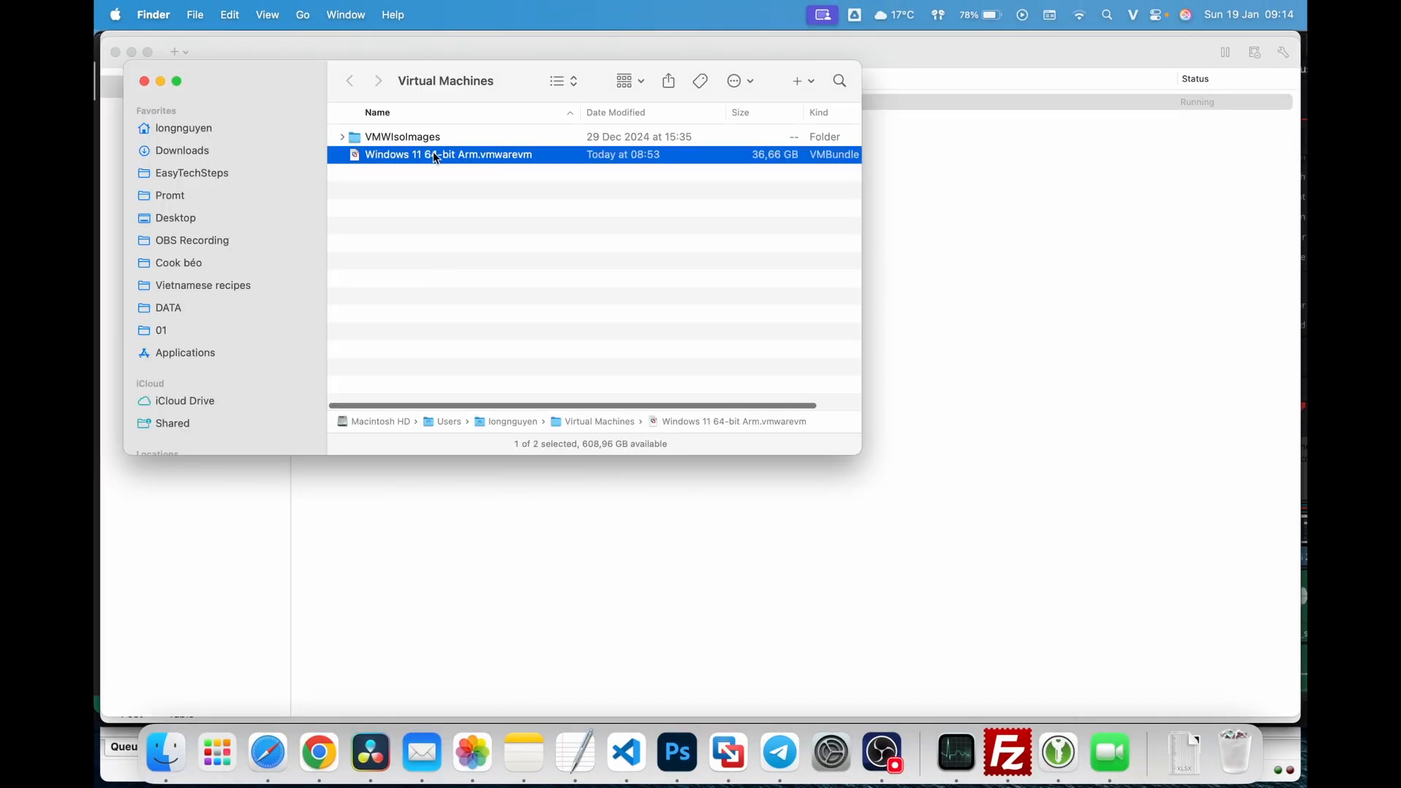
Copy the Windows 11 Arm .vmwarevm bundle into the Desktop's VMware backup folder.
right_click(449, 154)
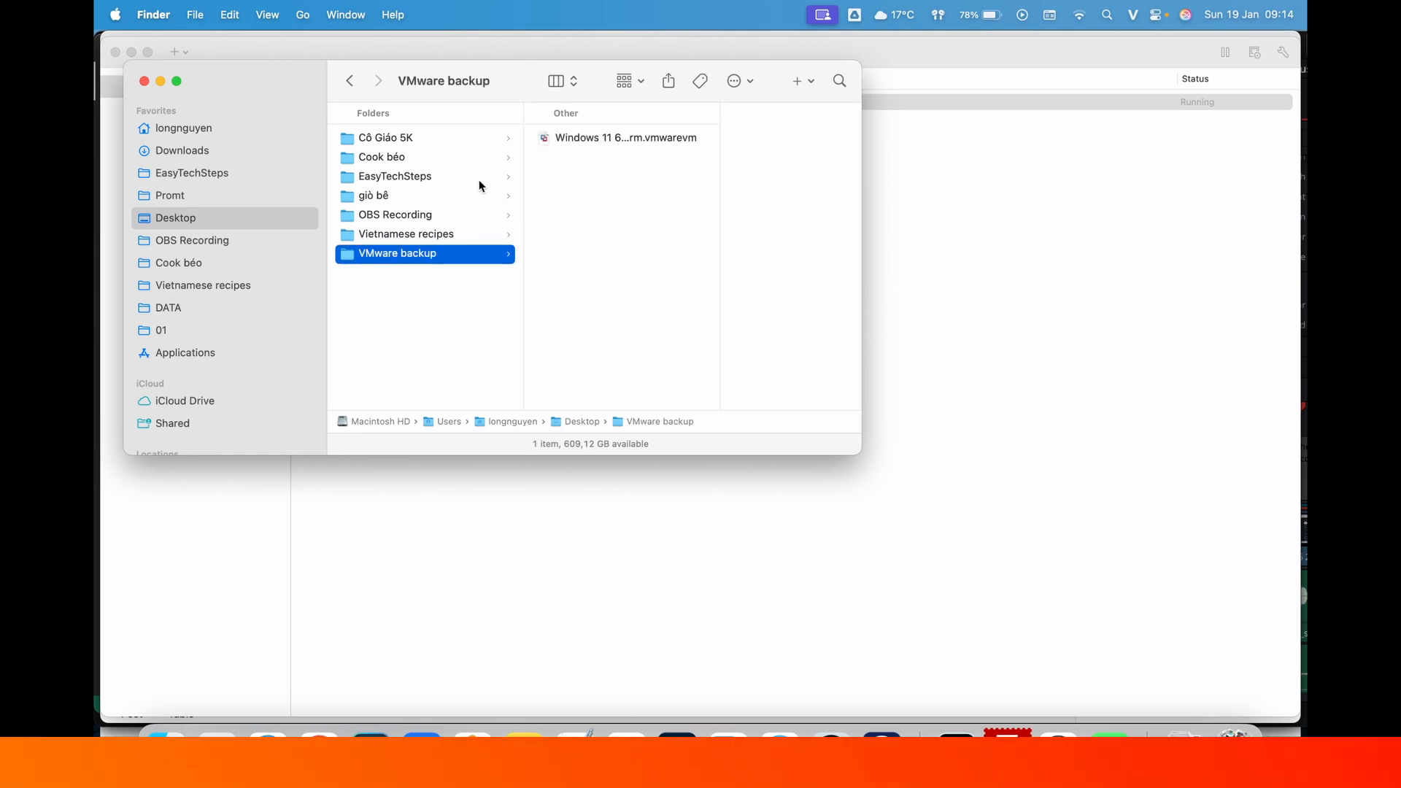
left_click(162, 329)
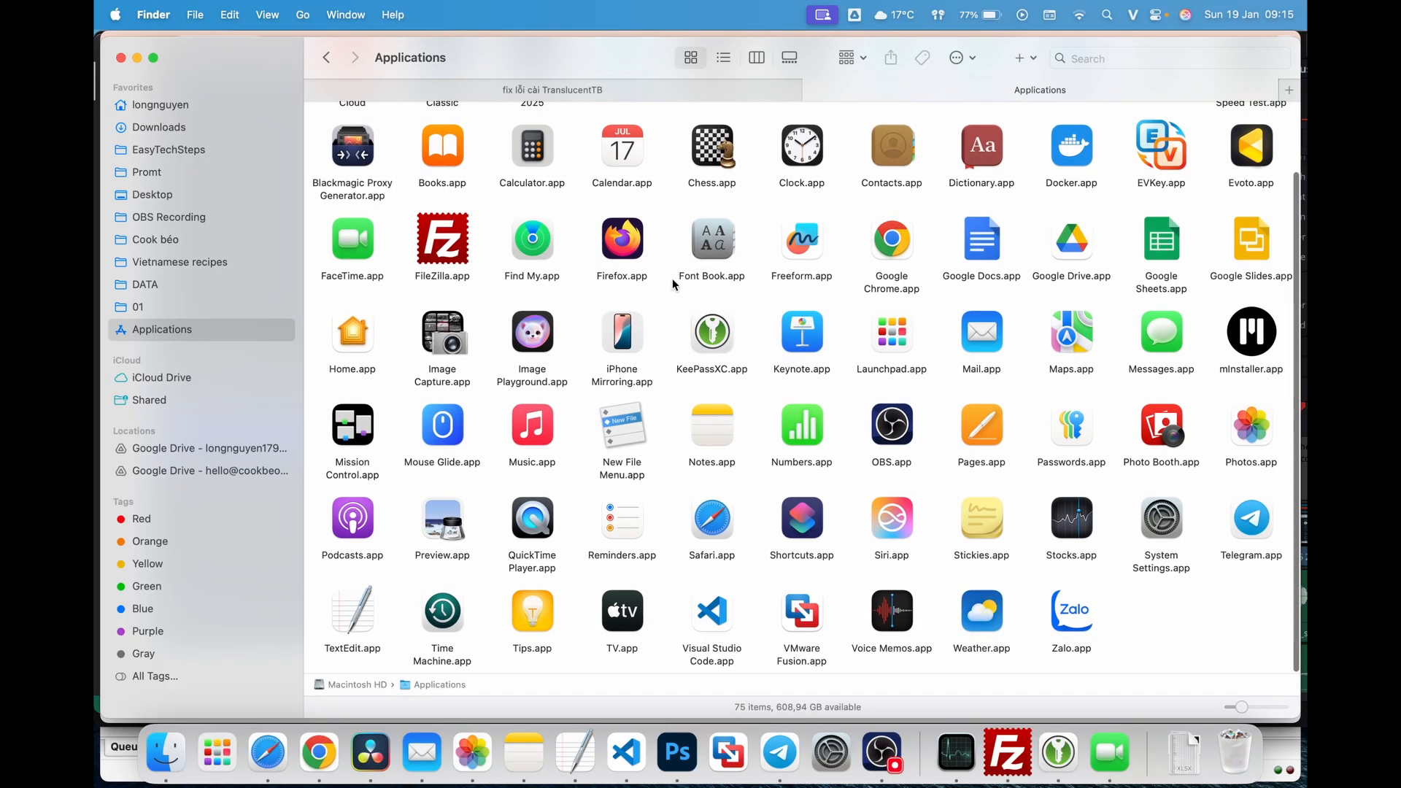
Move VMware Fusion.app from Applications to the Trash.
left_click(800, 612)
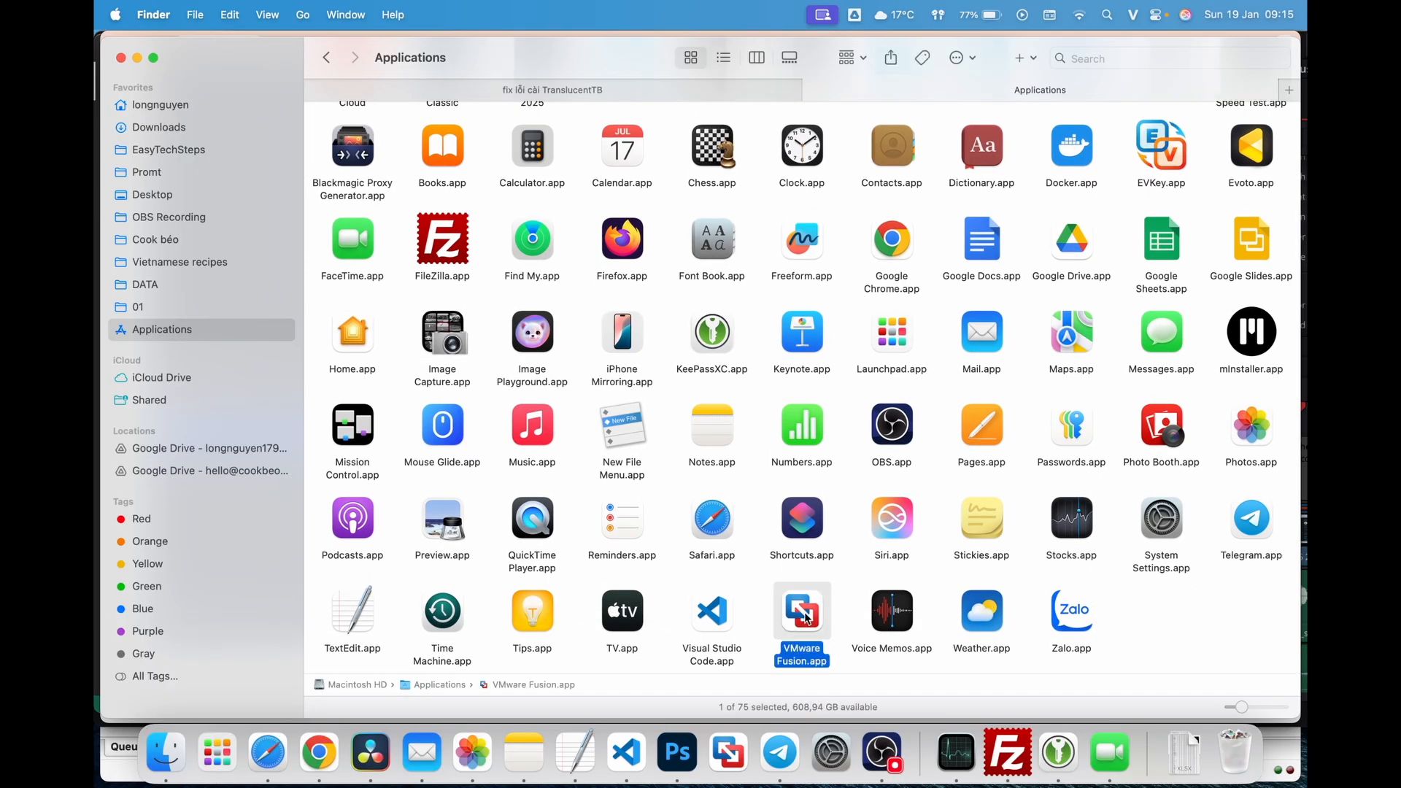
right_click(799, 612)
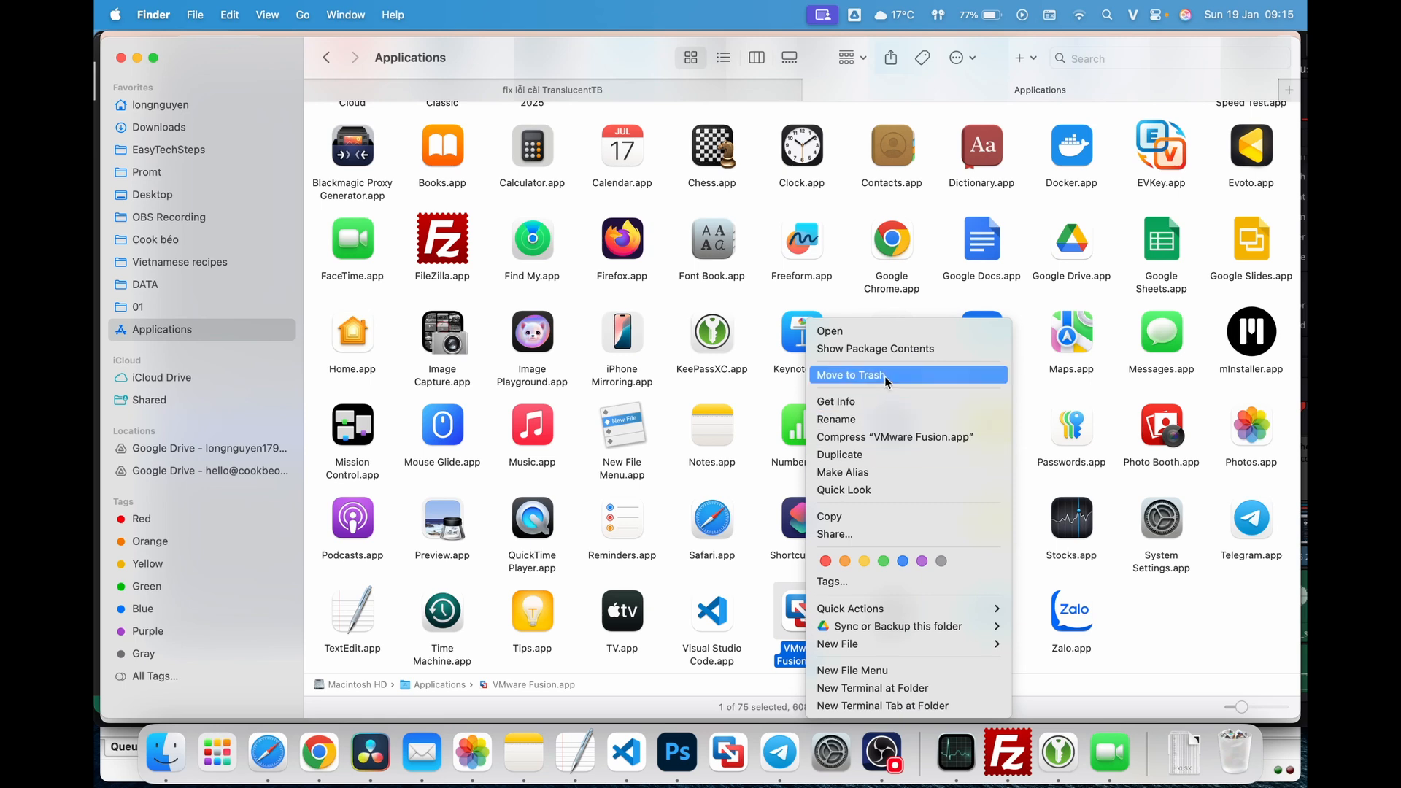
left_click(849, 374)
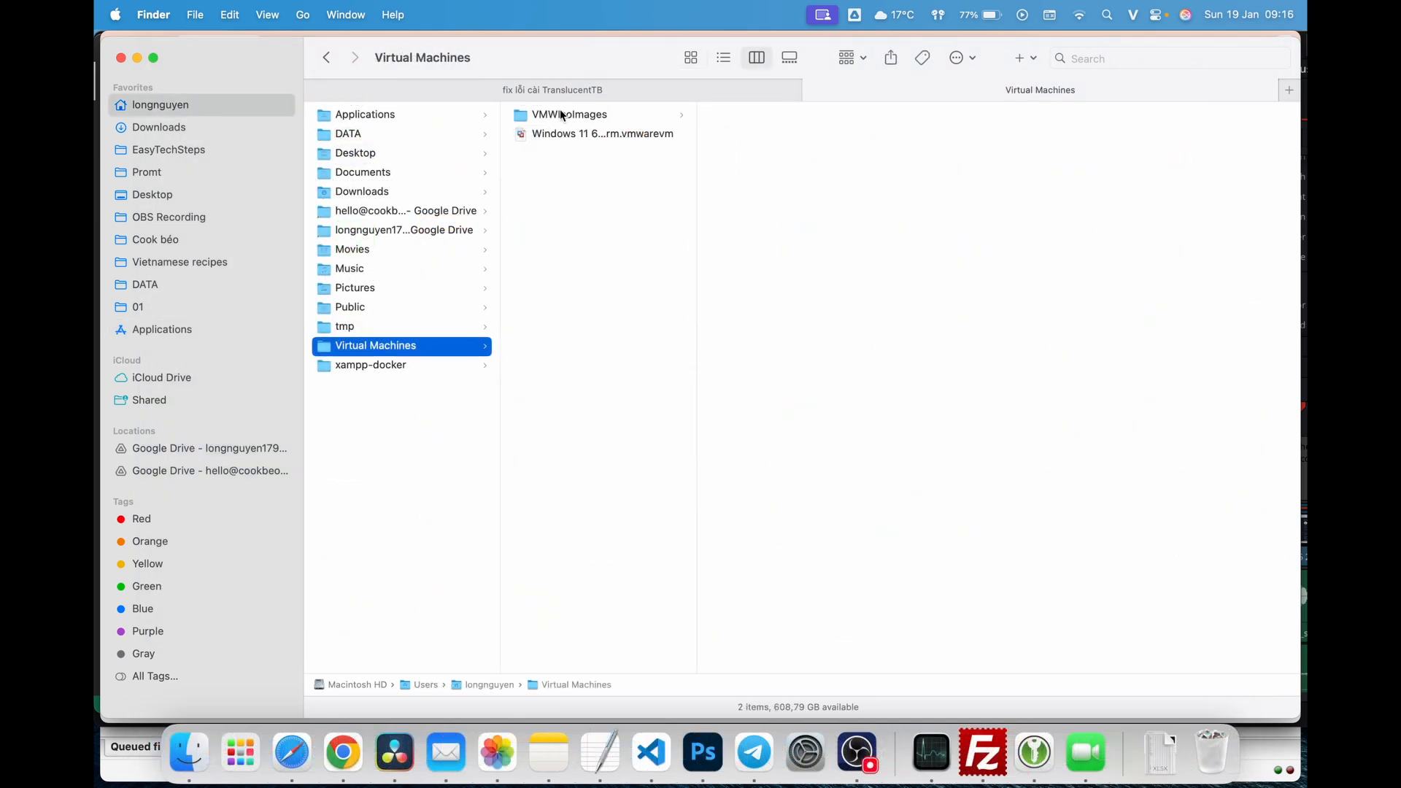
Trash the Windows 11 .vmwarevm bundle from the home Virtual Machines folder.
left_click(602, 133)
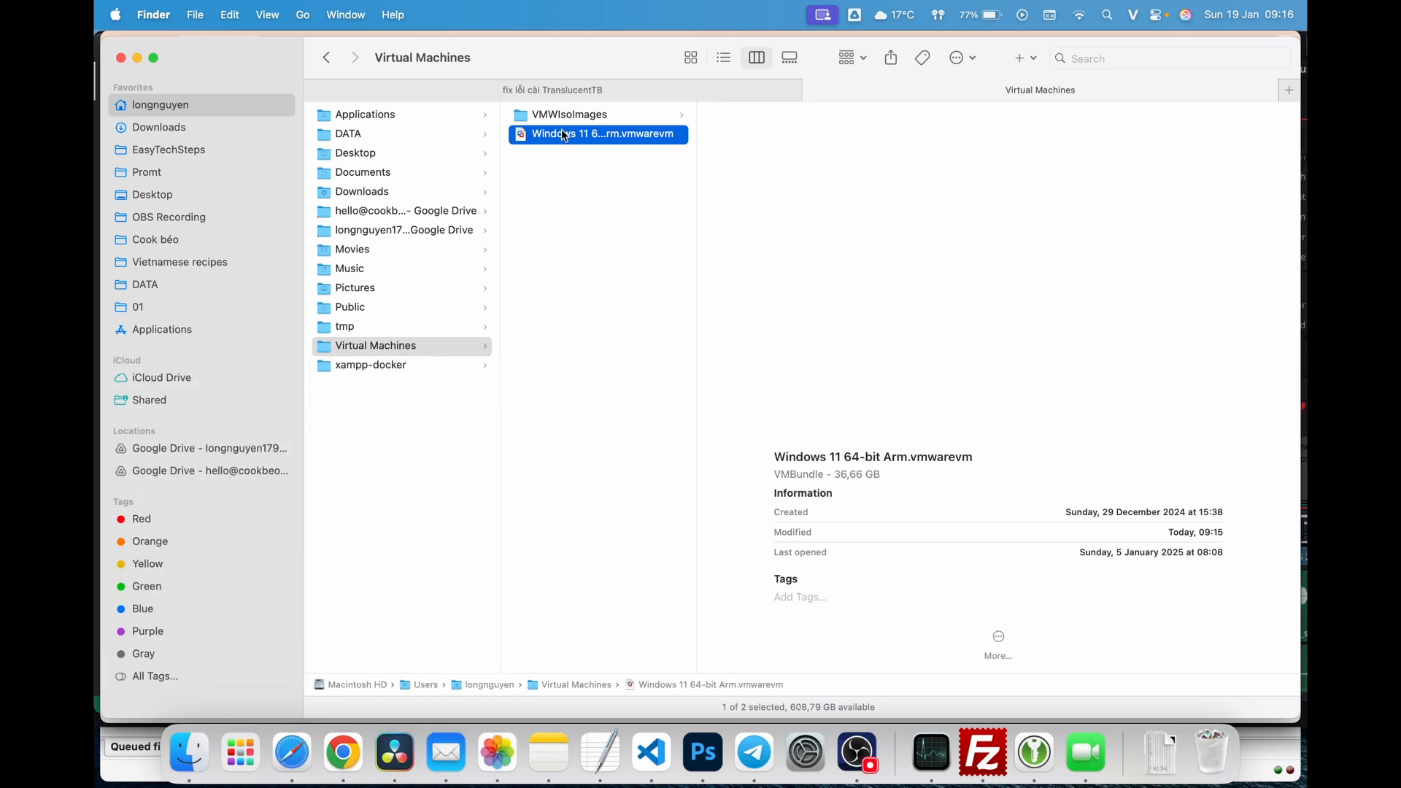
left_click(326, 57)
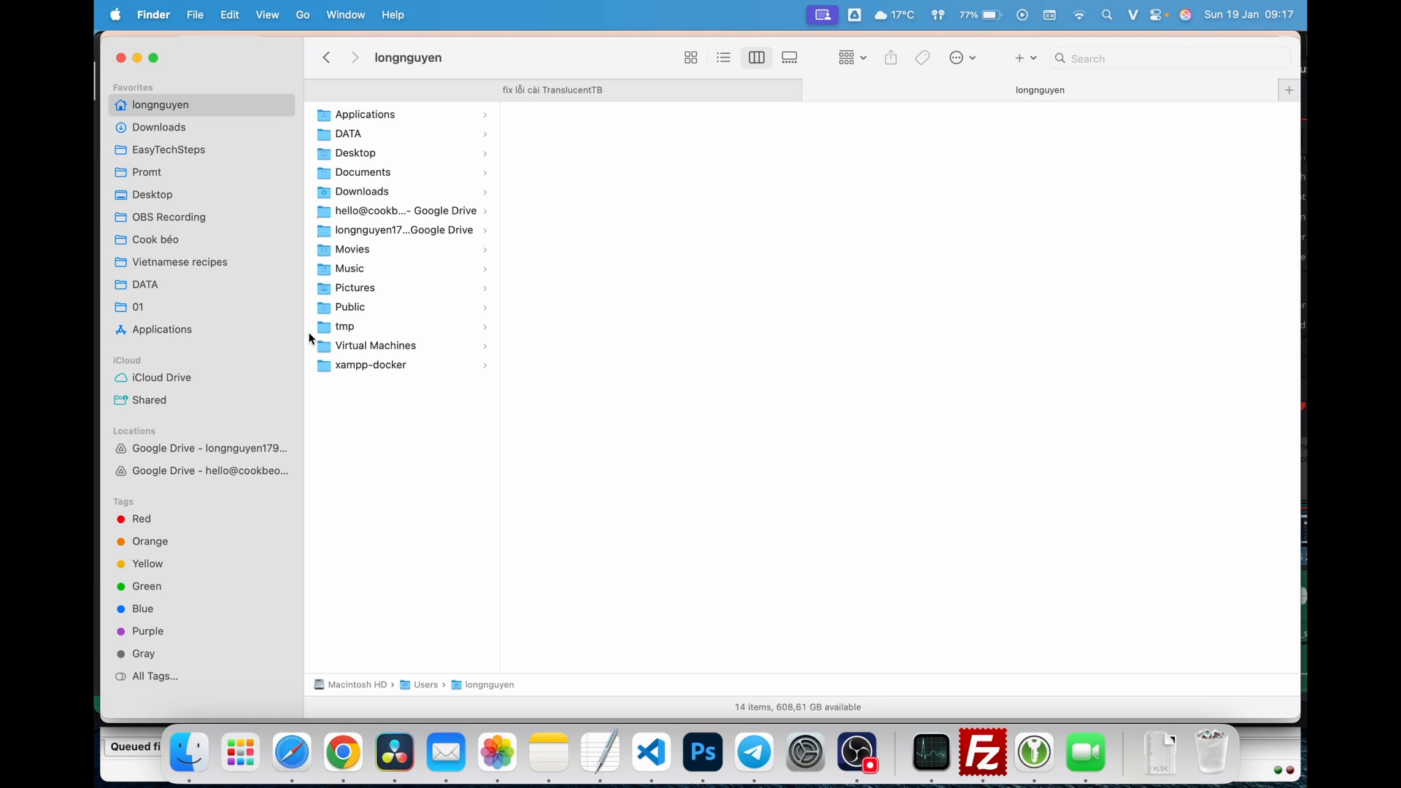
Turn on Show Library Folder in the home folder's View Options.
left_click(266, 15)
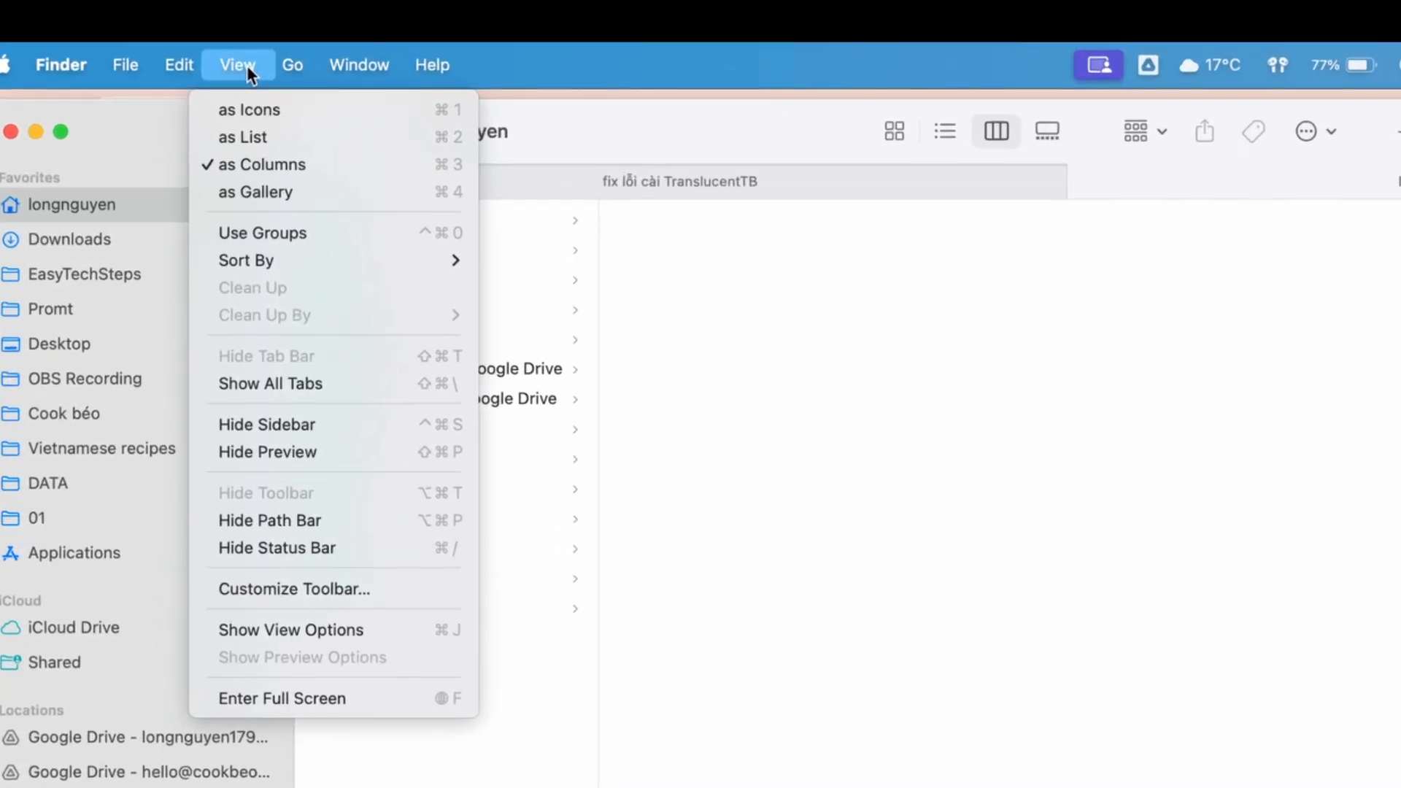
mouse_move(289, 501)
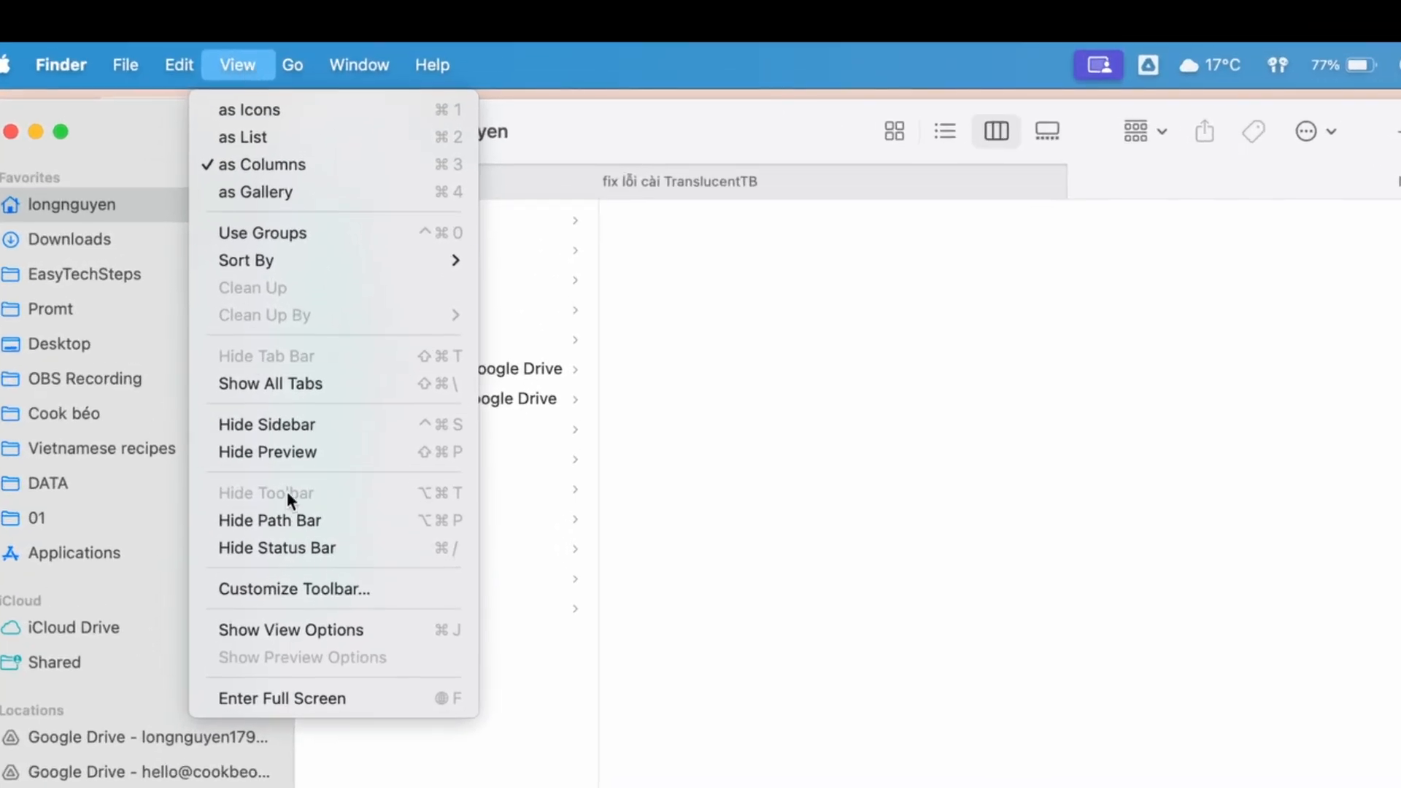
left_click(291, 629)
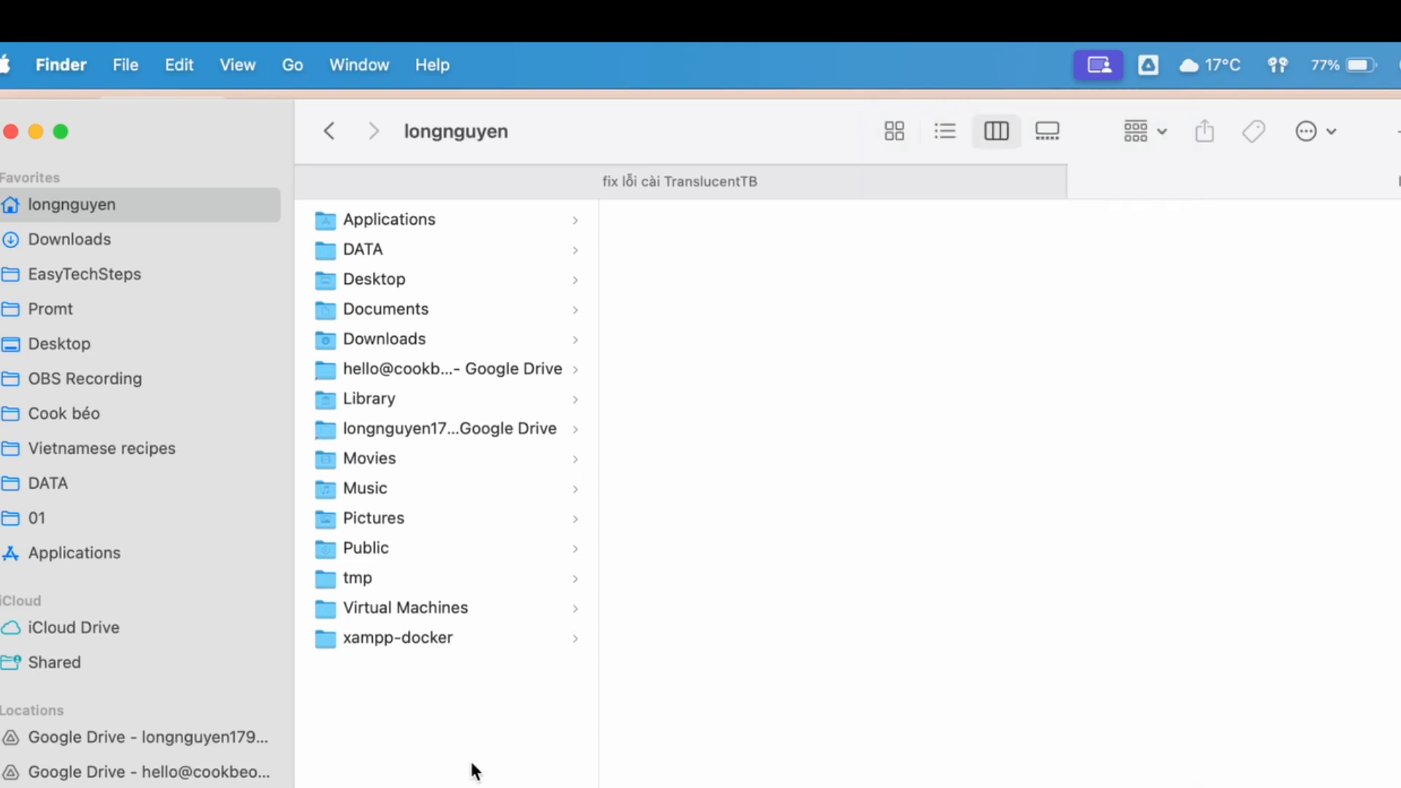
Trash the VMware Fusion folder inside Library > Application Support.
left_click(367, 398)
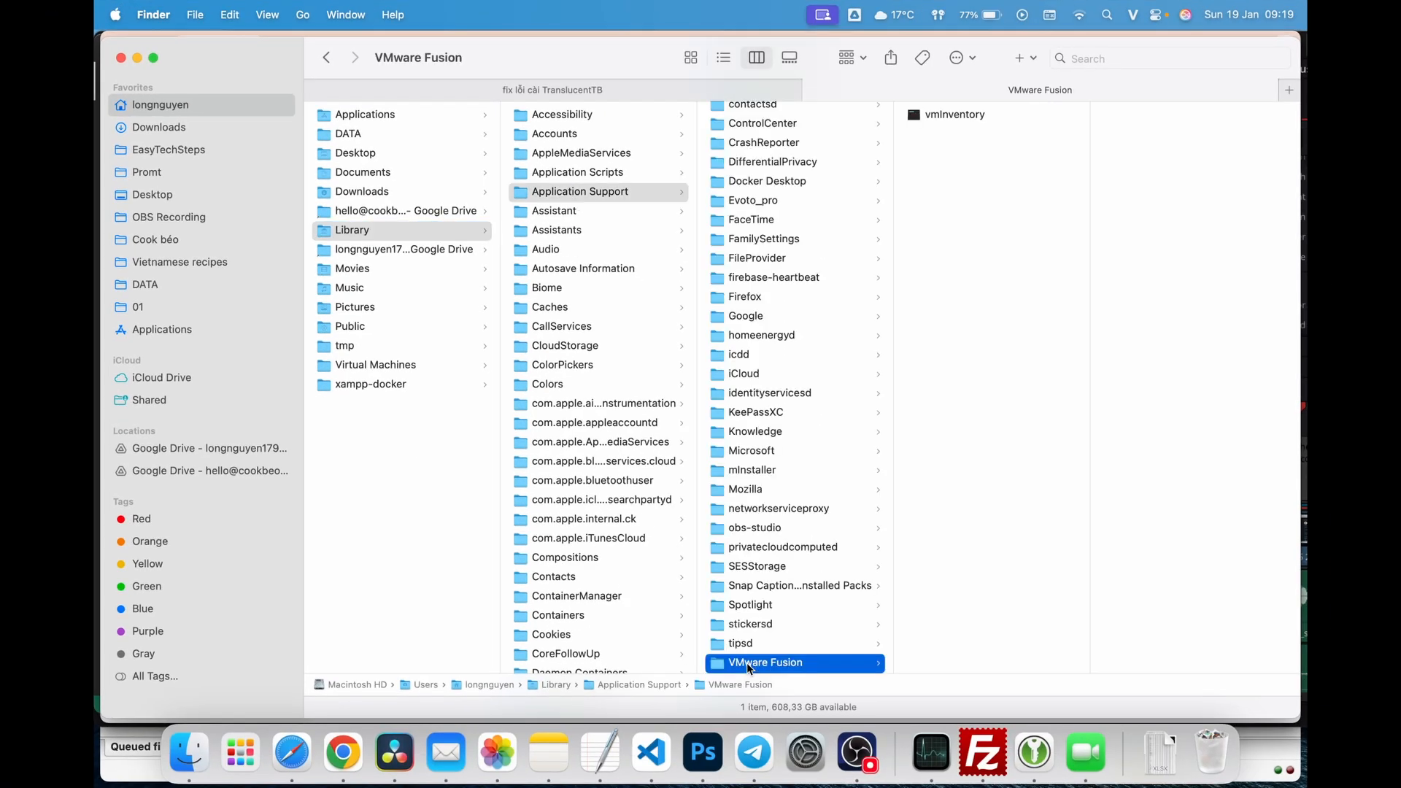
right_click(764, 662)
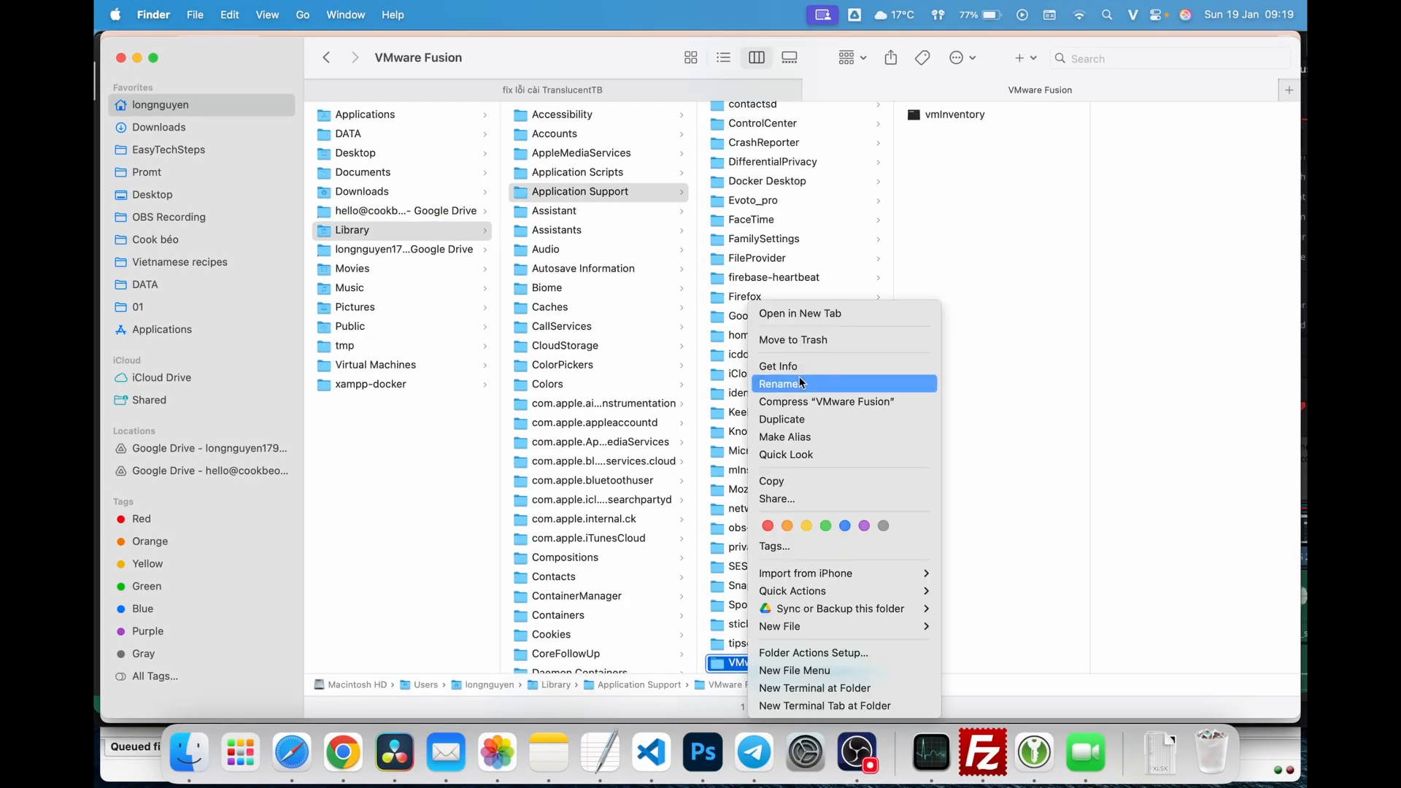
mouse_move(811, 340)
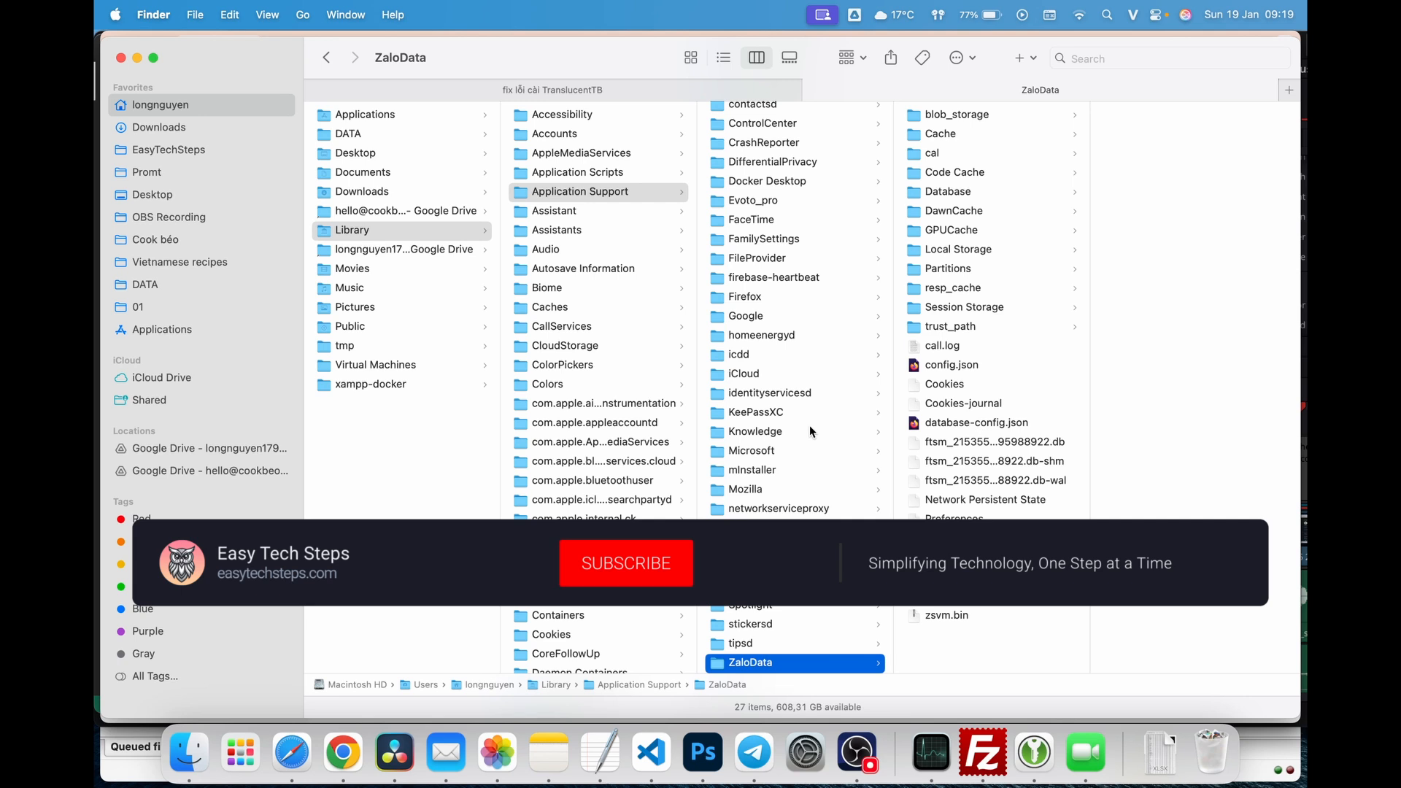
left_click(625, 563)
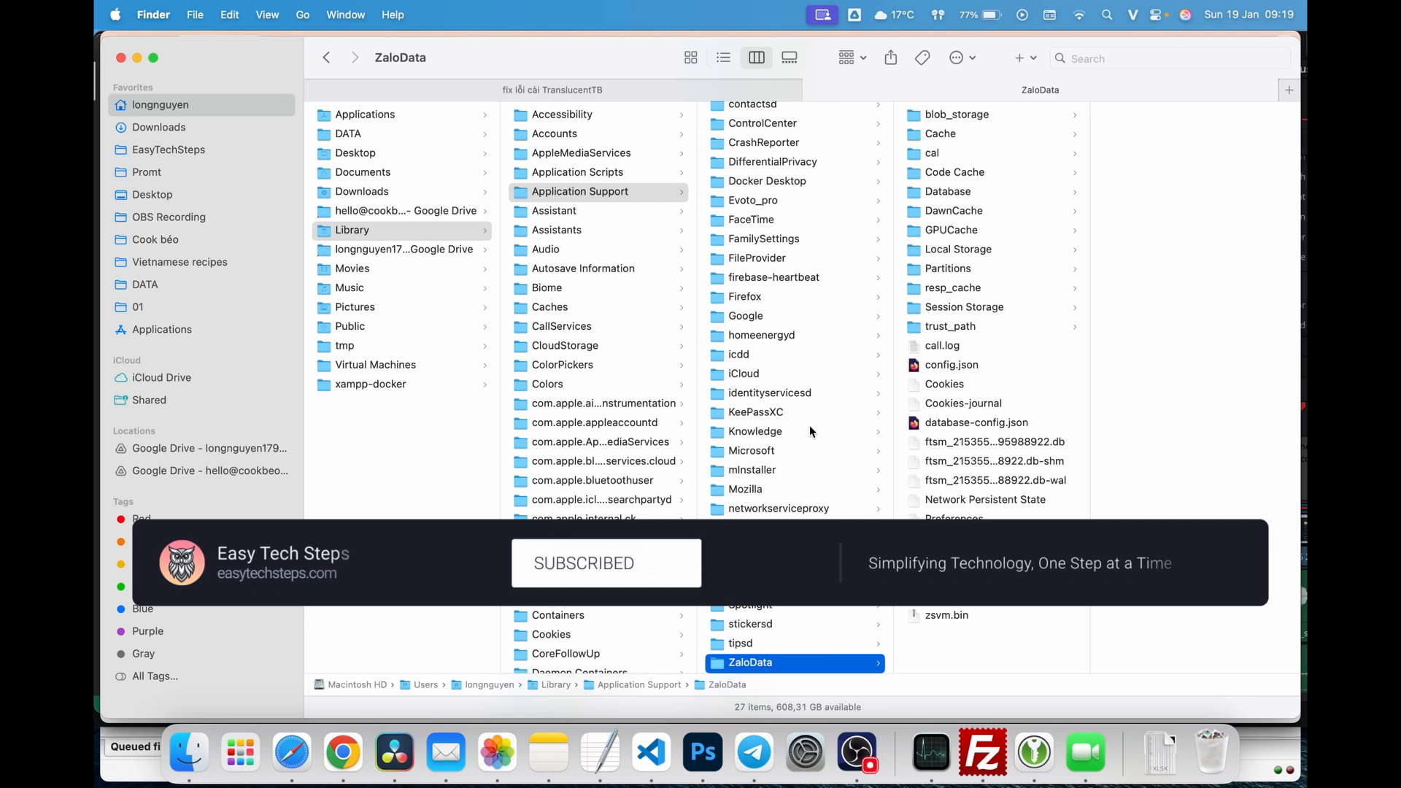